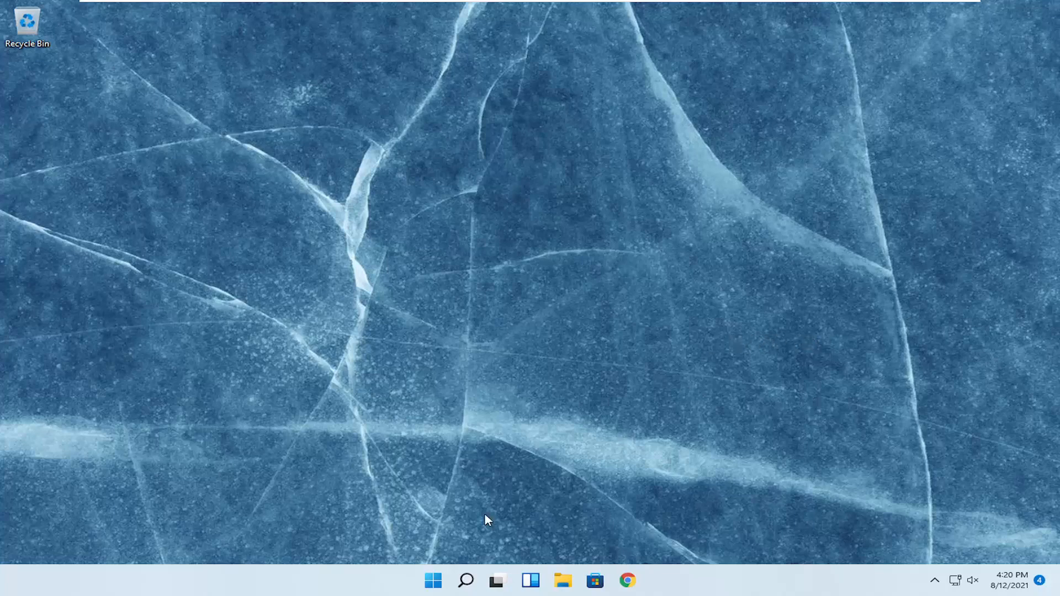
- Search the taskbar for 'settings' to launch the Settings app
{"action": "left_click", "coordinate": [465, 580]}
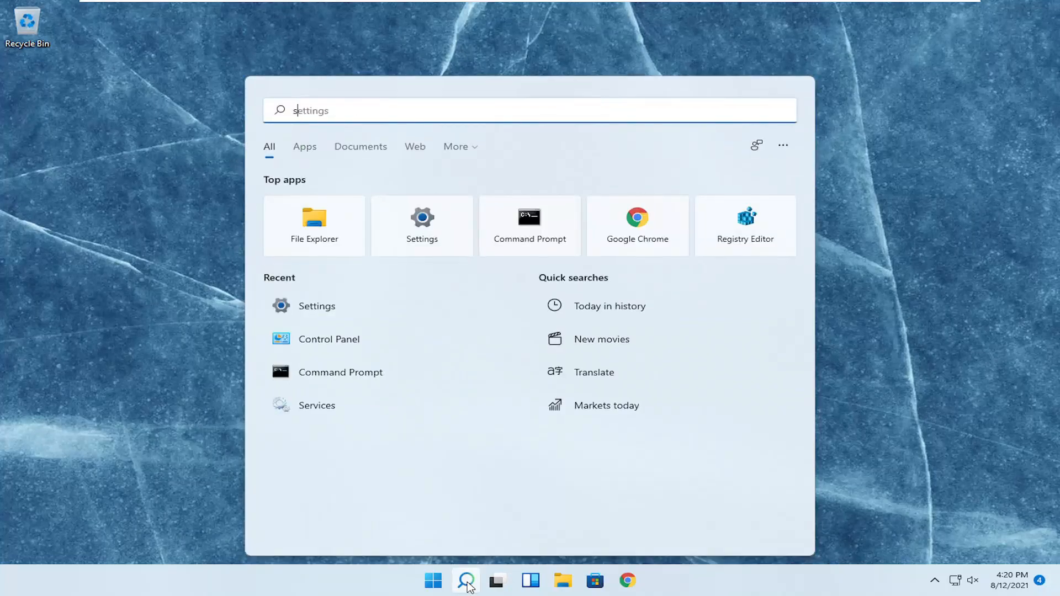
{"action": "type", "text": "settings"}
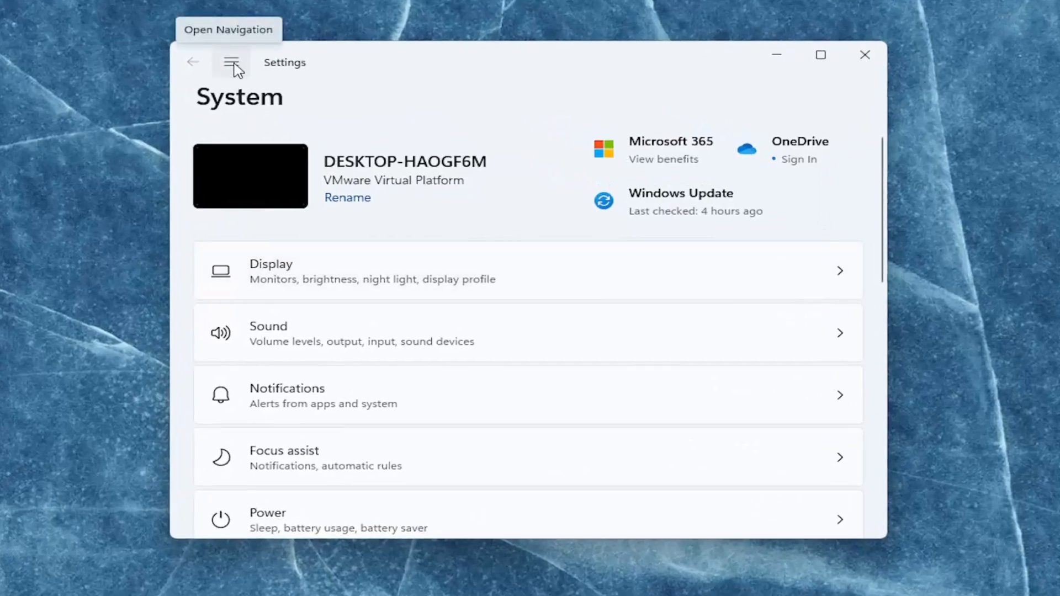
- Navigate through the Settings menu to Apps, then Default apps
{"action": "left_click", "coordinate": [232, 63]}
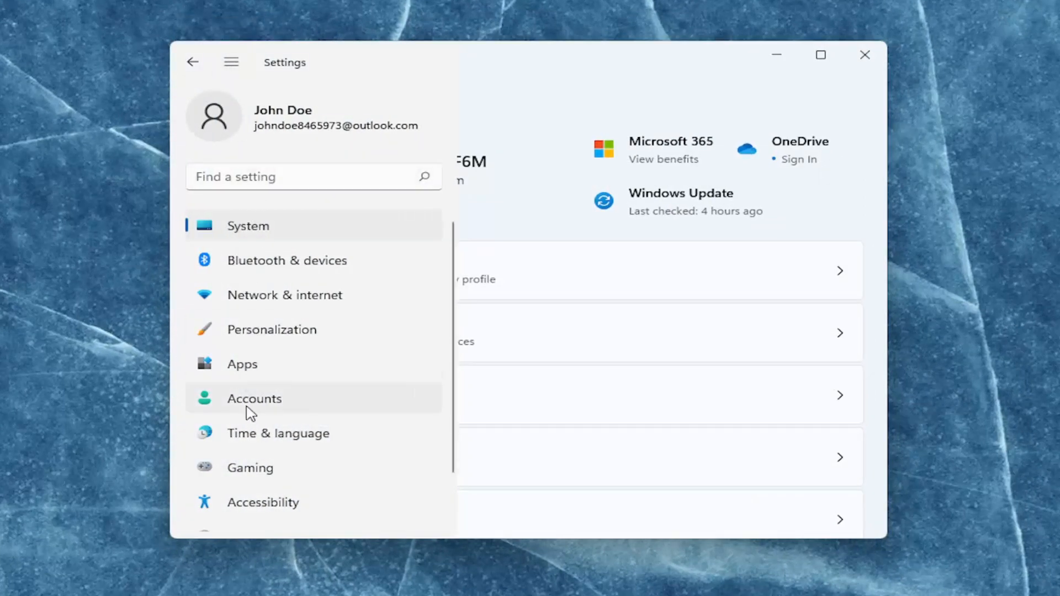
{"action": "left_click", "coordinate": [241, 364]}
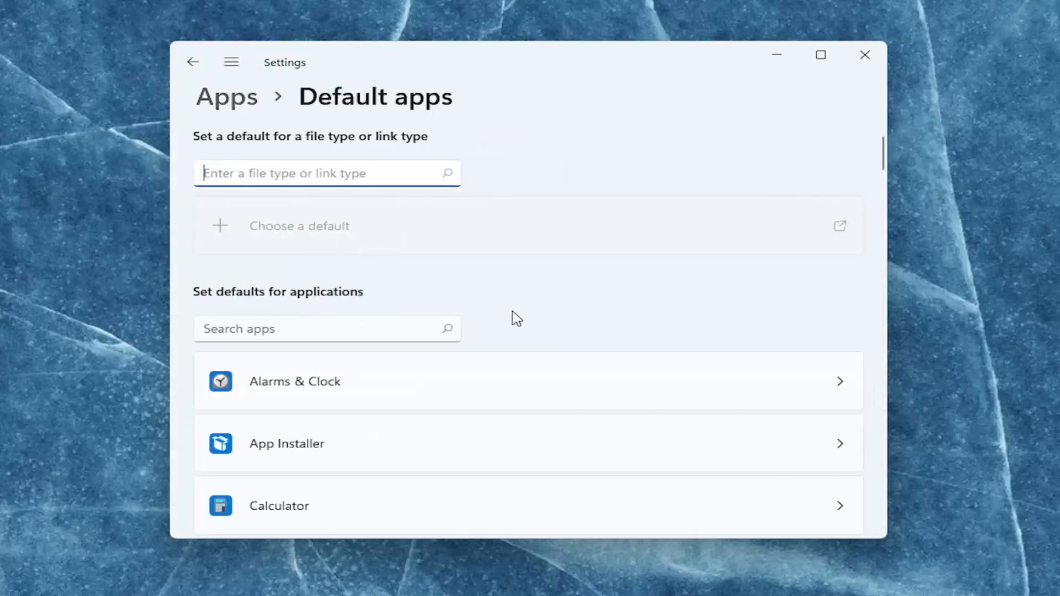
- Reset all default apps to Microsoft's recommended defaults under Related settings
{"action": "scroll", "scroll_direction": "down", "scroll_amount": 3}
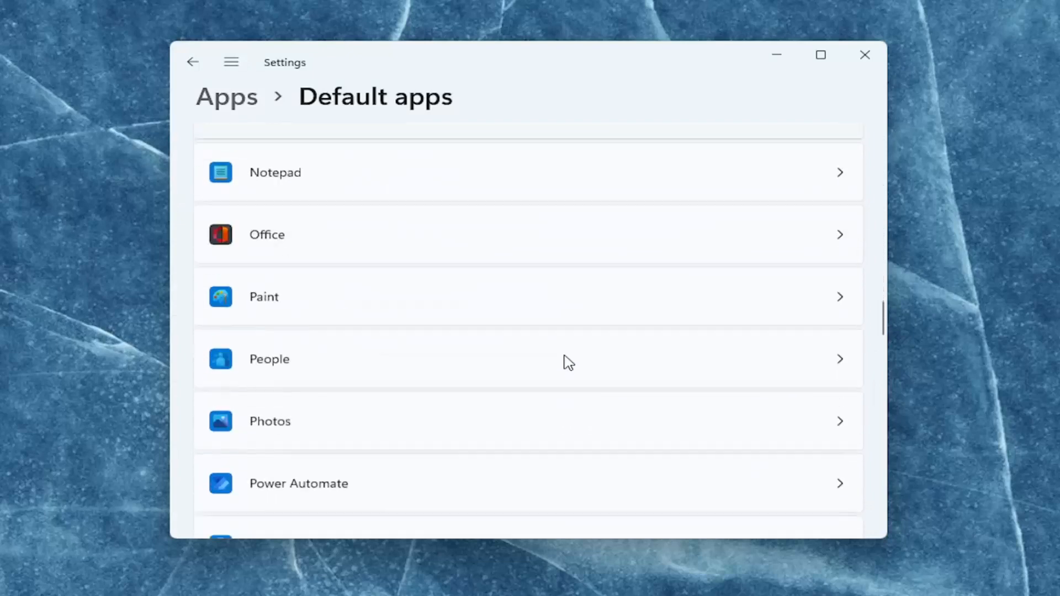
{"action": "scroll", "scroll_direction": "down", "scroll_amount": 3}
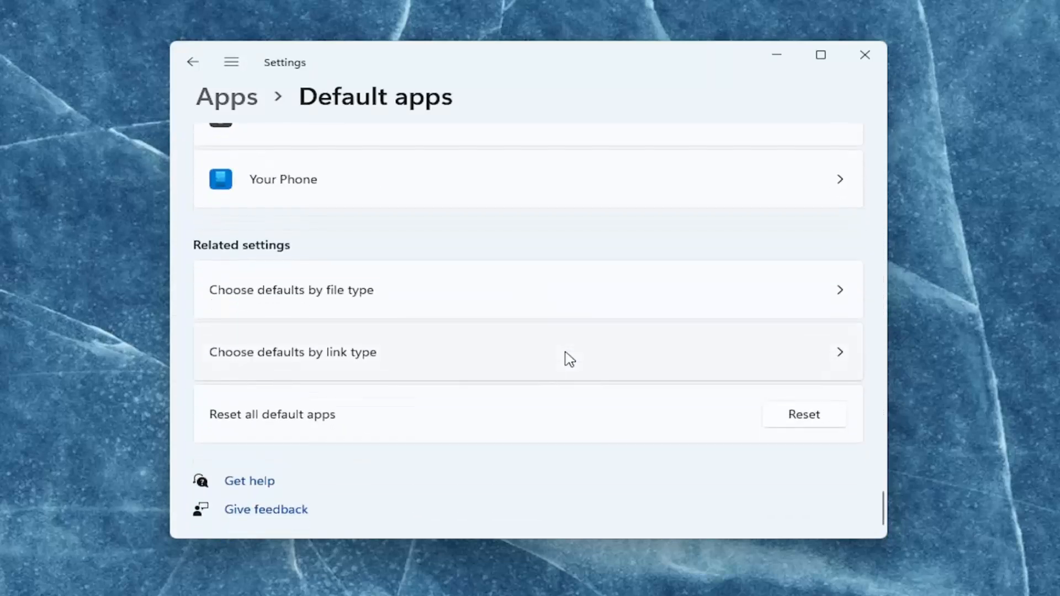
{"action": "mouse_move", "coordinate": [326, 424]}
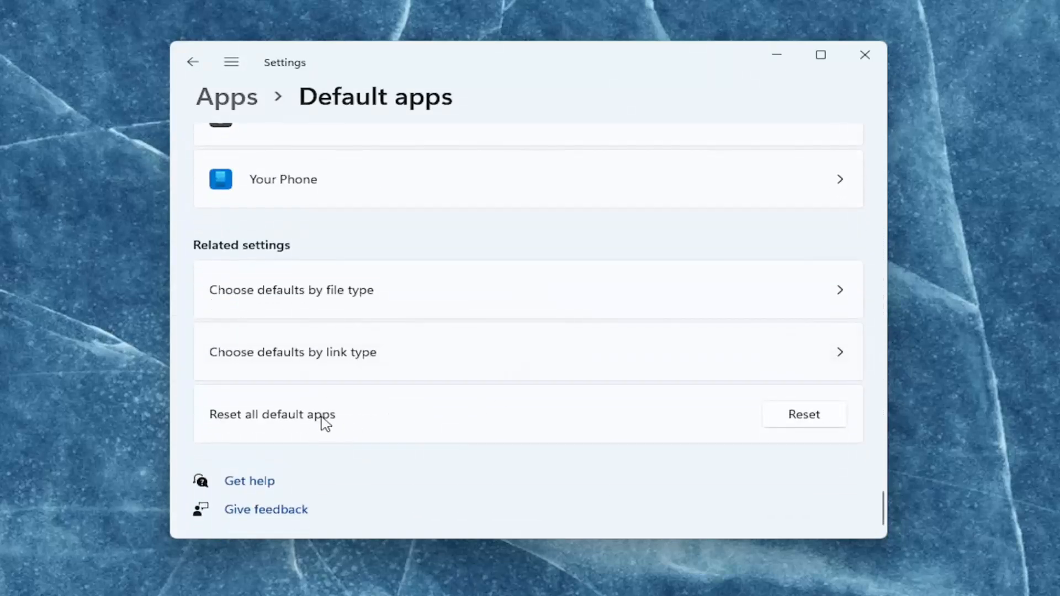
{"action": "left_click", "coordinate": [804, 414]}
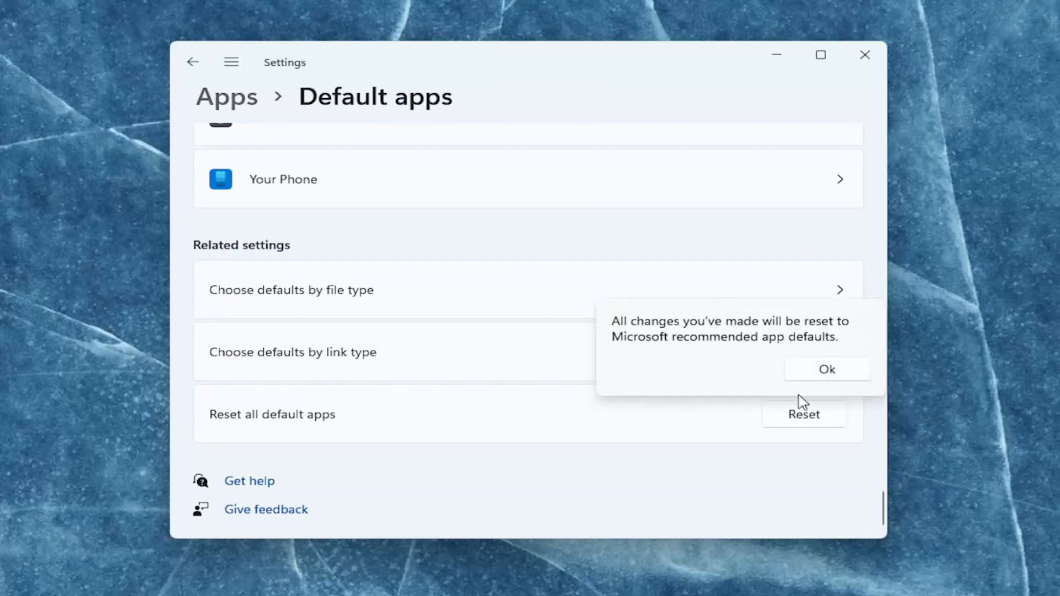
{"action": "left_click", "coordinate": [826, 369]}
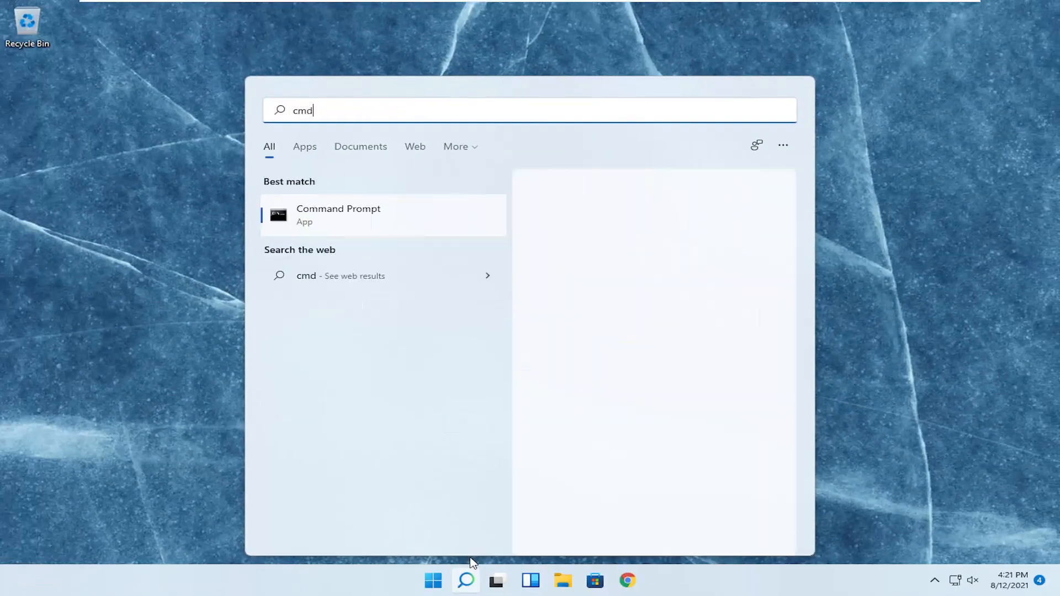
- Launch Command Prompt as administrator, approving the User Account Control prompt
{"action": "left_click", "coordinate": [338, 214]}
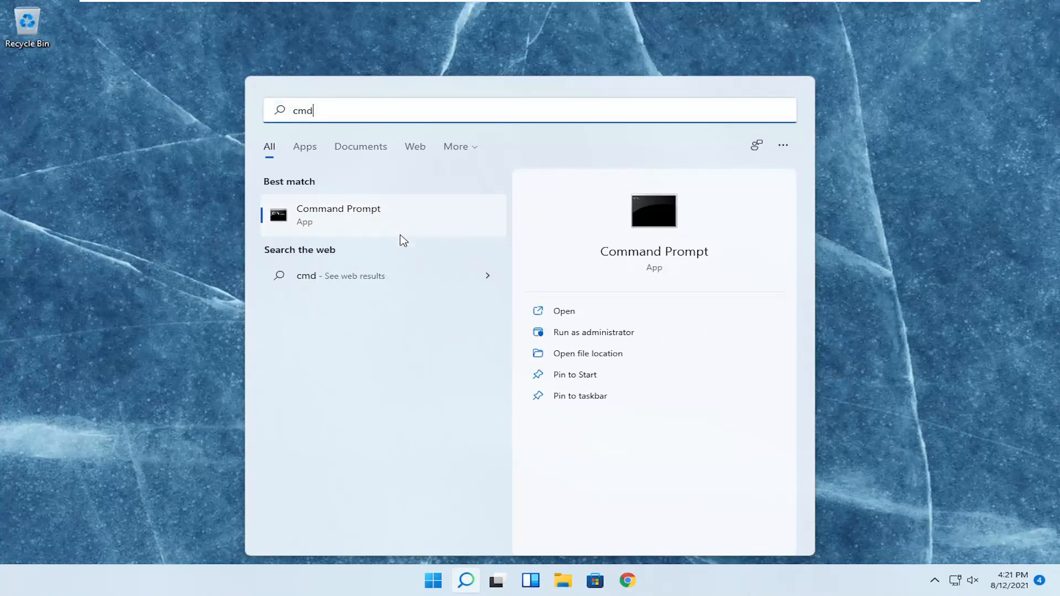
{"action": "left_click", "coordinate": [592, 332]}
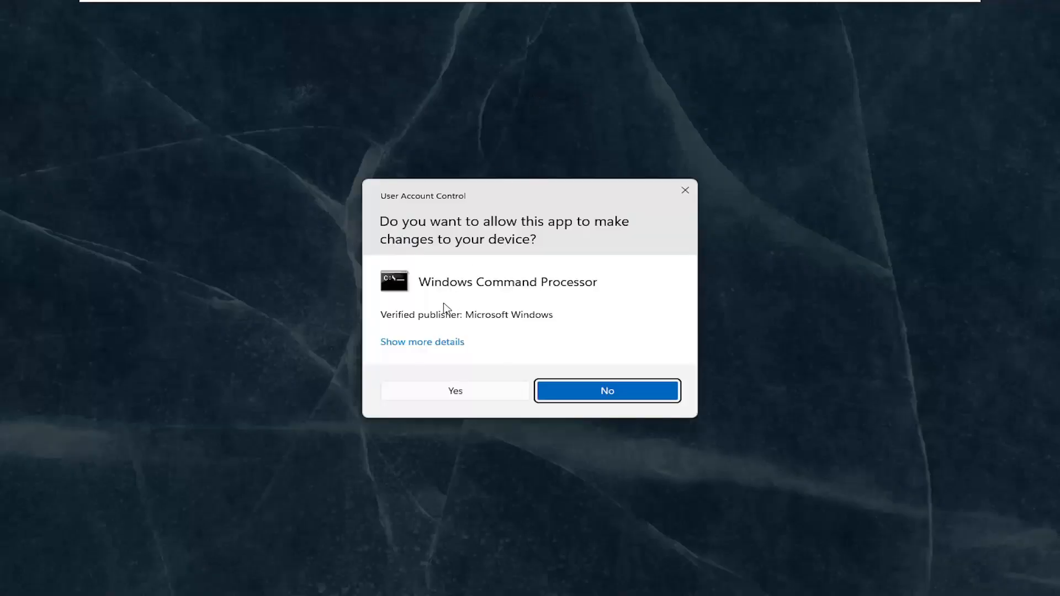
{"action": "left_click", "coordinate": [454, 391]}
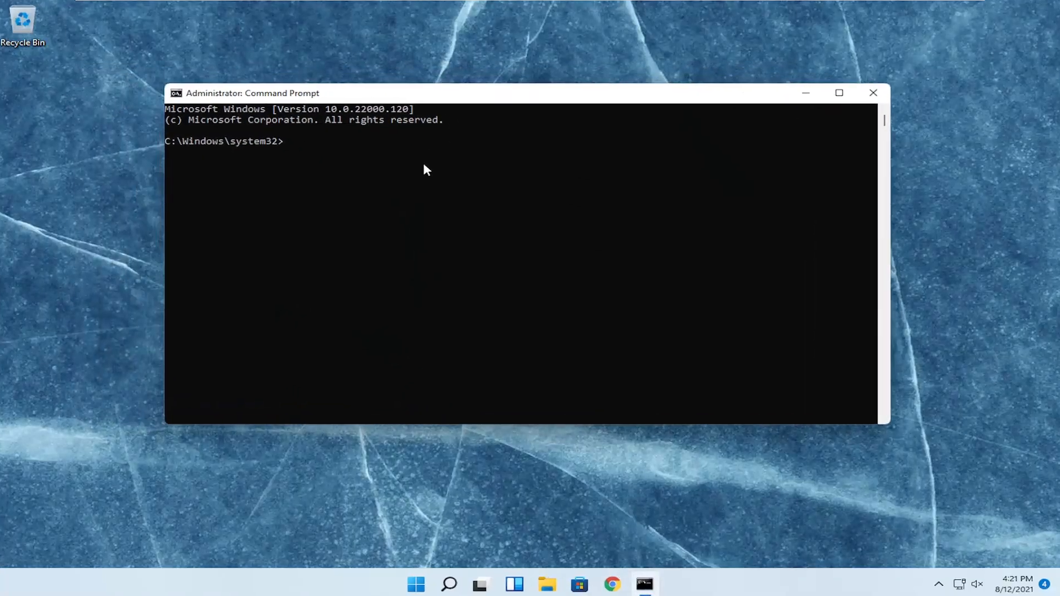
- Run 'sfc /scannow' at the admin prompt and wait for the scan to finish
{"action": "type", "text": "sfc /sca"}
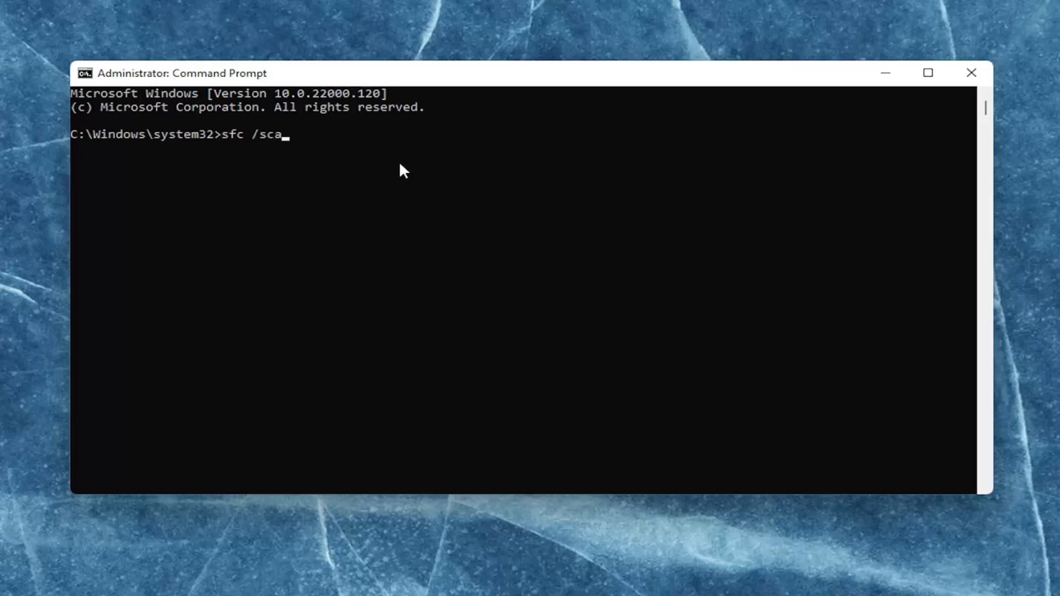
{"action": "type", "text": "nnow"}
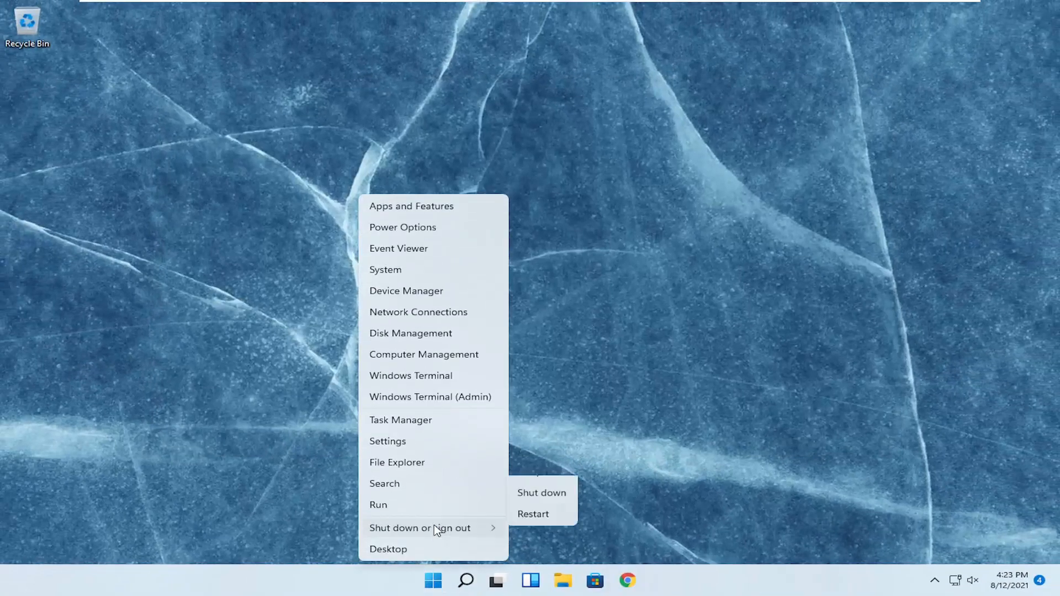
- Choose Restart from the Start button's Shut down or sign out menu
{"action": "left_click", "coordinate": [533, 514]}
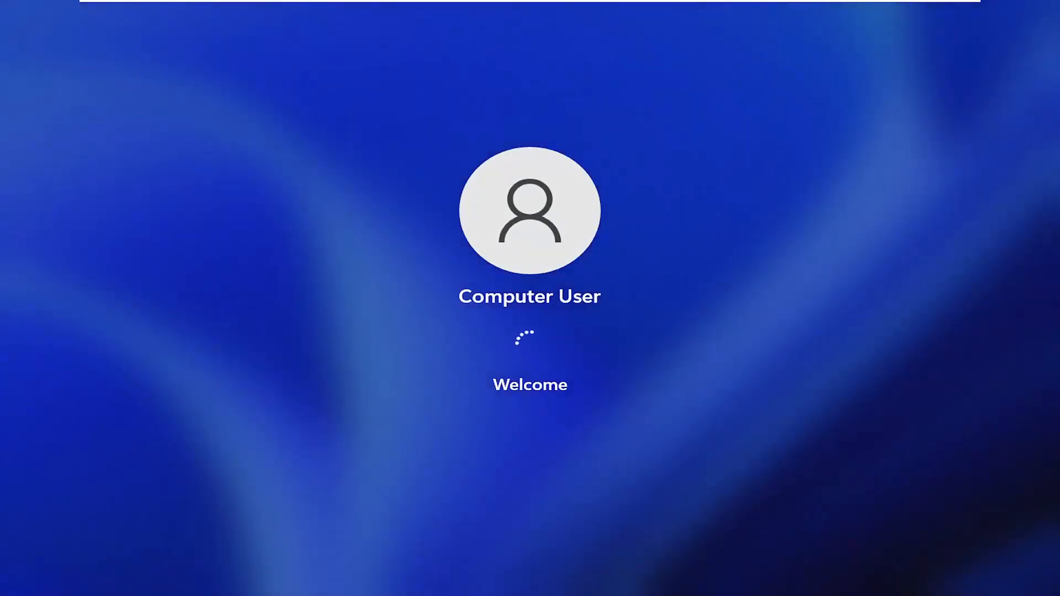